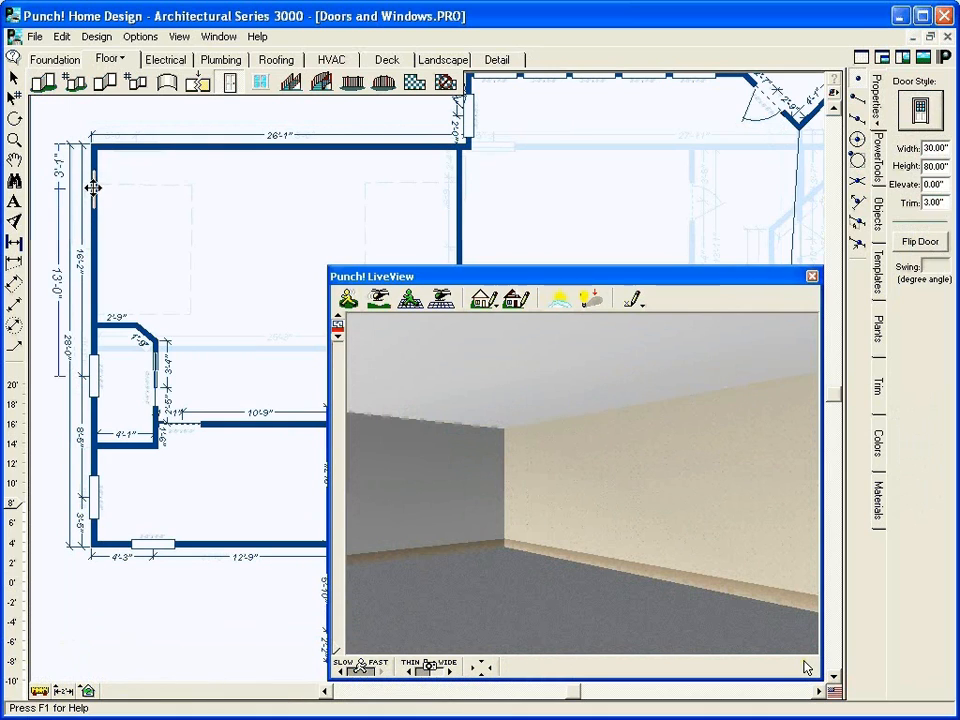
- Place a paneled glass-pane door in the upper-left room's left wall and view it in LiveView
{"action": "left_click", "coordinate": [92, 200]}
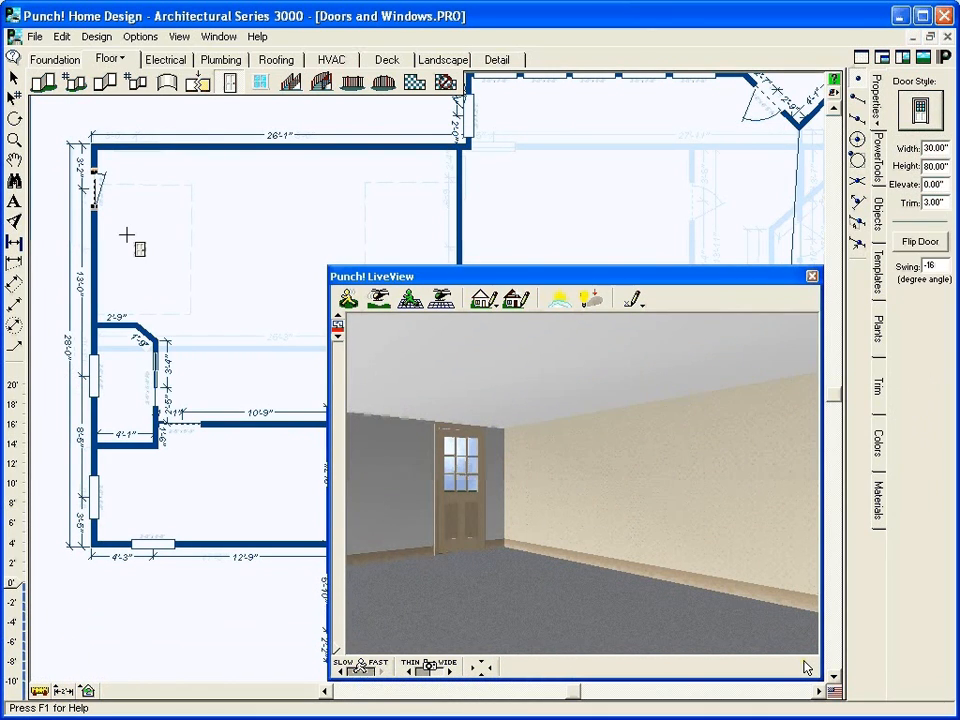
{"action": "left_click", "coordinate": [225, 147]}
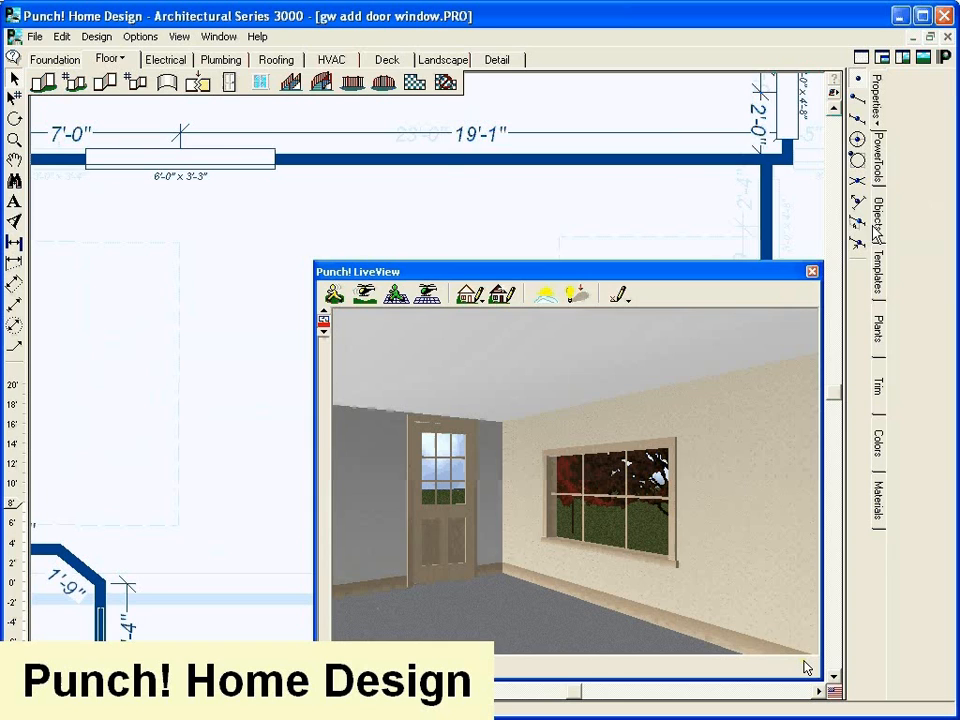
- Add a 6'-0" by 3'-3" window to the room's wall beside the glazed door
{"action": "left_click", "coordinate": [910, 77]}
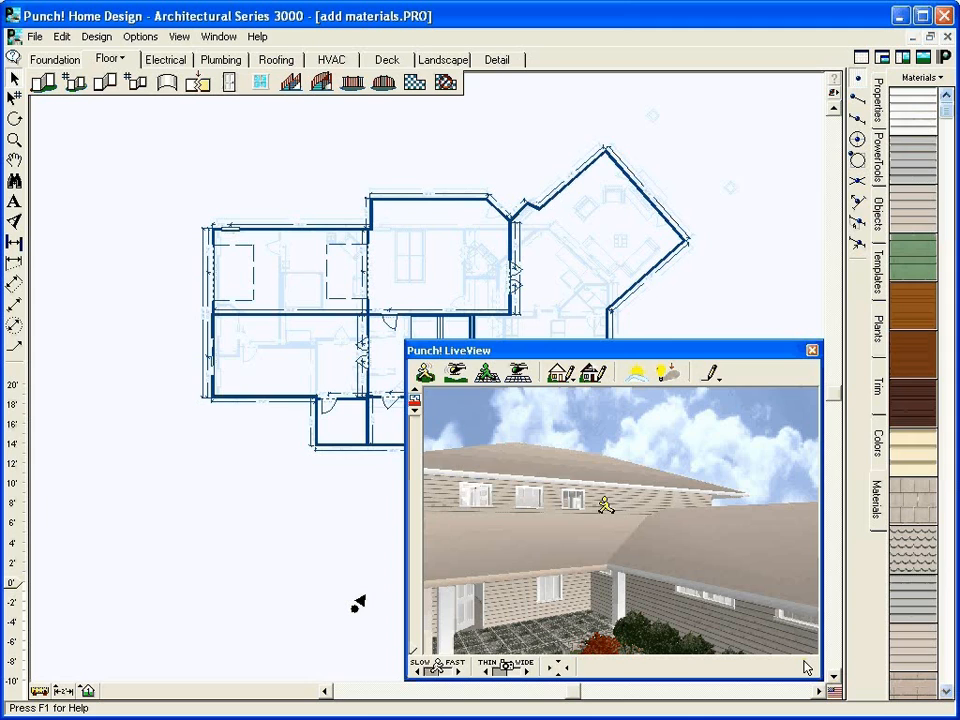
- Apply a material to the add materials house exterior from the Materials tab
{"action": "left_click", "coordinate": [945, 78]}
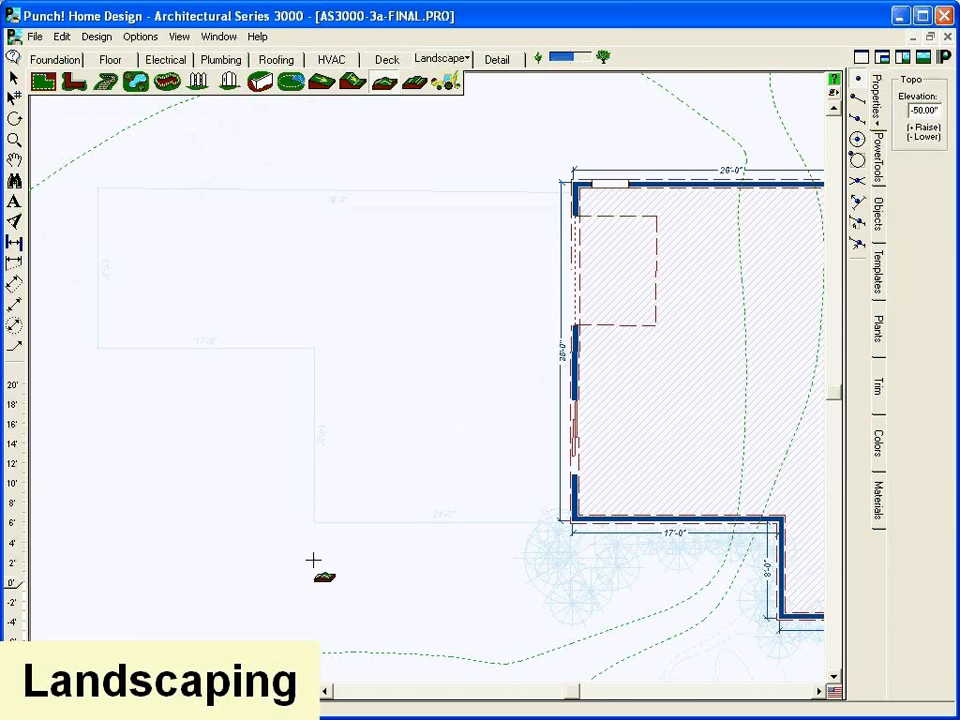
- Drag a curved red terrain line from the yard below the house into its corner room
{"action": "left_click_drag", "start_coordinate": [323, 575], "coordinate": [642, 247]}
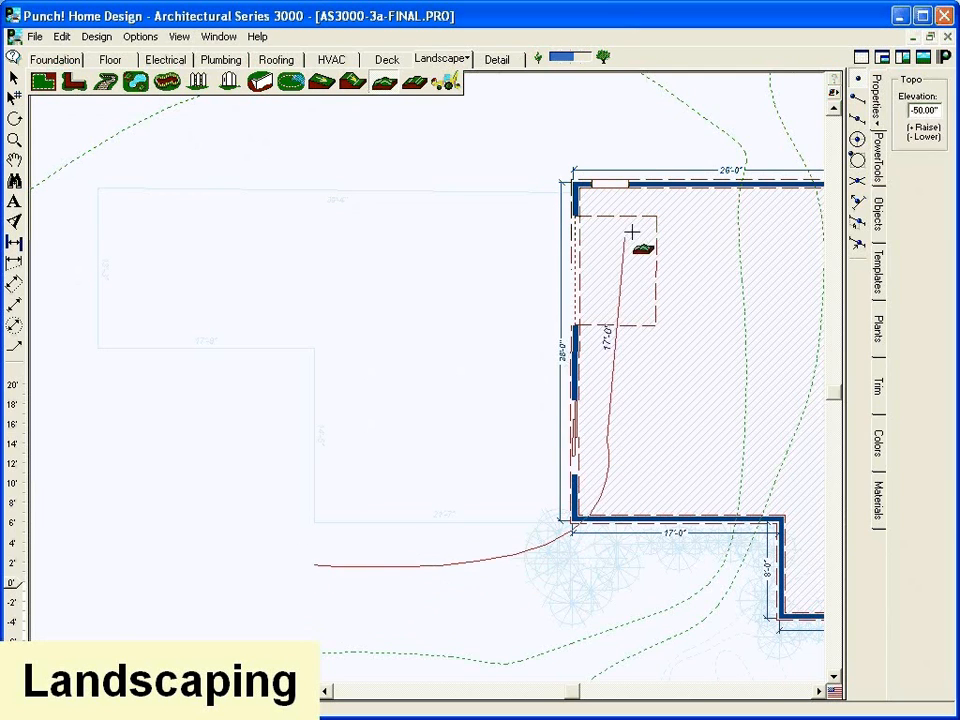
{"action": "left_click_drag", "start_coordinate": [632, 232], "coordinate": [155, 497]}
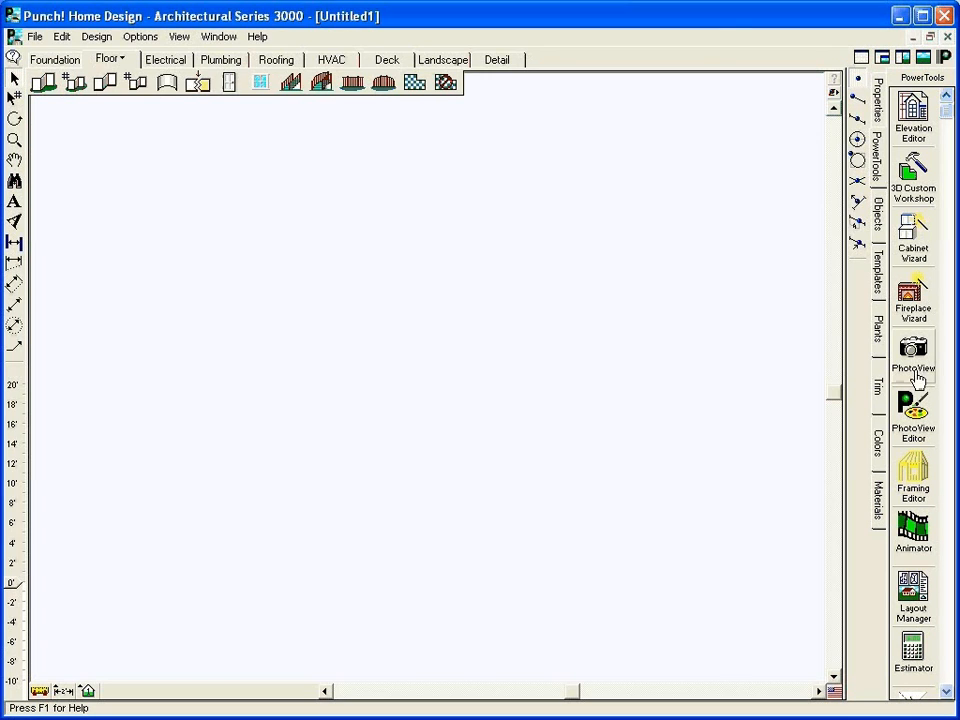
- Import My house.bmp from the My Photos folder into PhotoView
{"action": "left_click", "coordinate": [912, 347]}
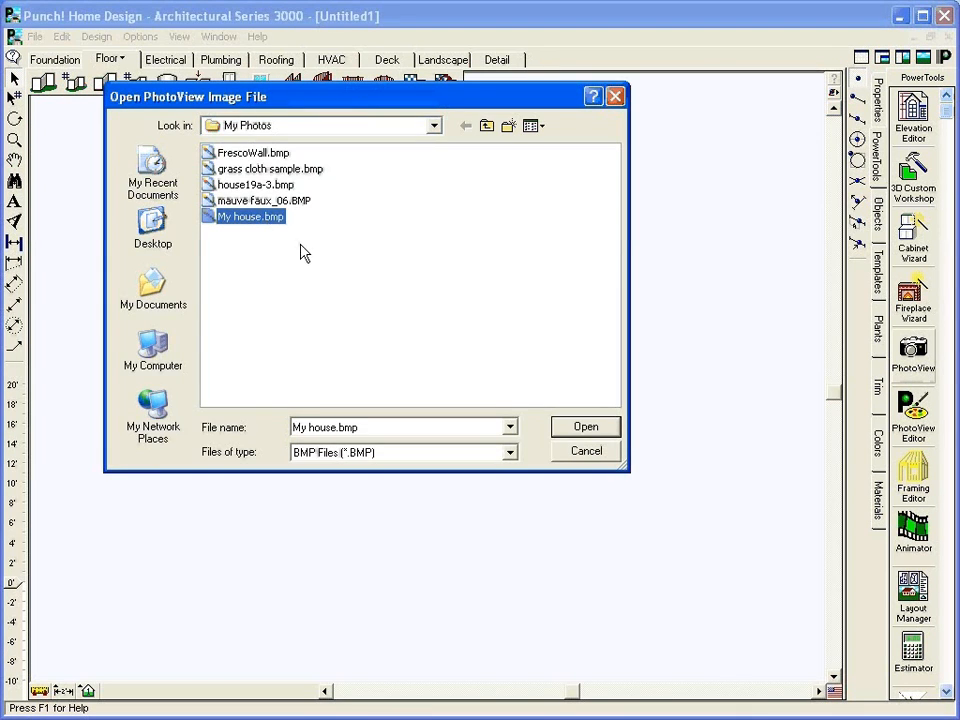
{"action": "left_click", "coordinate": [585, 427]}
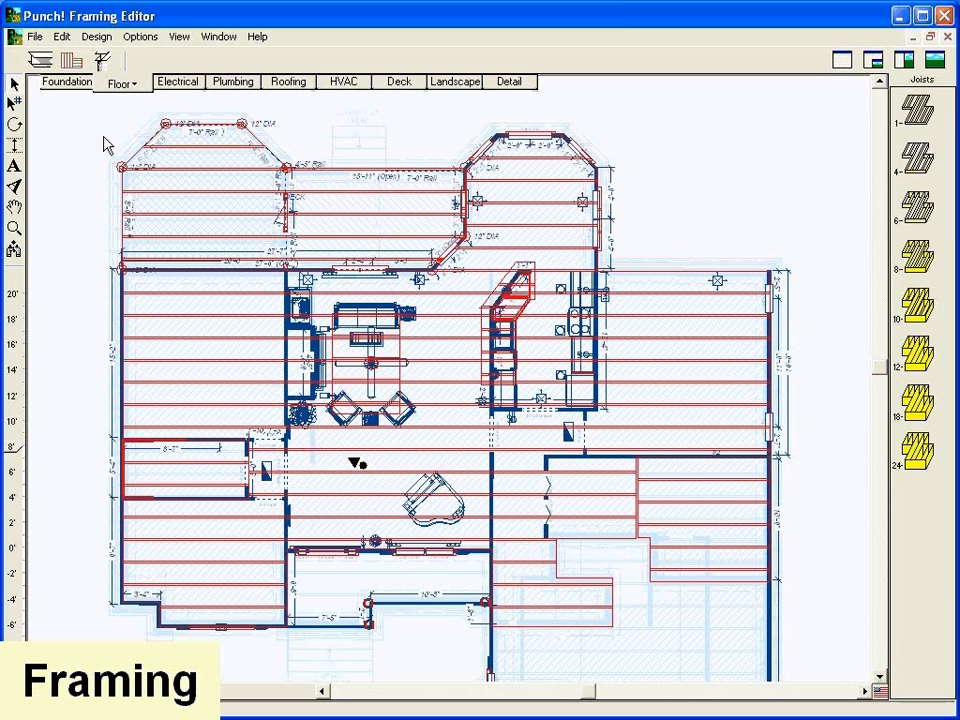
{"action": "mouse_move", "coordinate": [107, 167]}
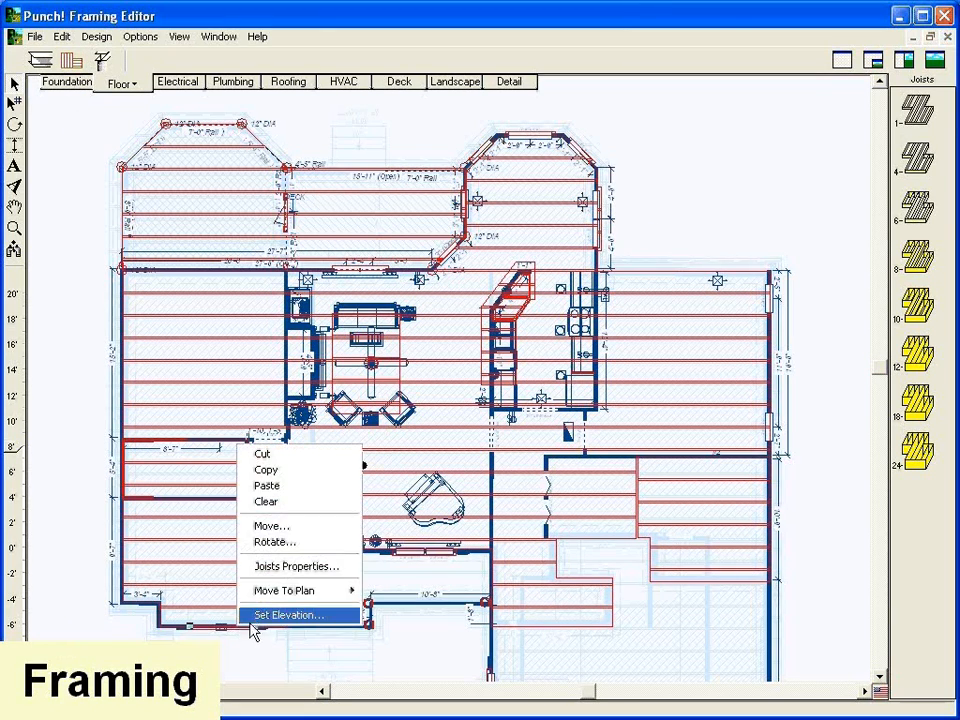
{"action": "left_click", "coordinate": [297, 566]}
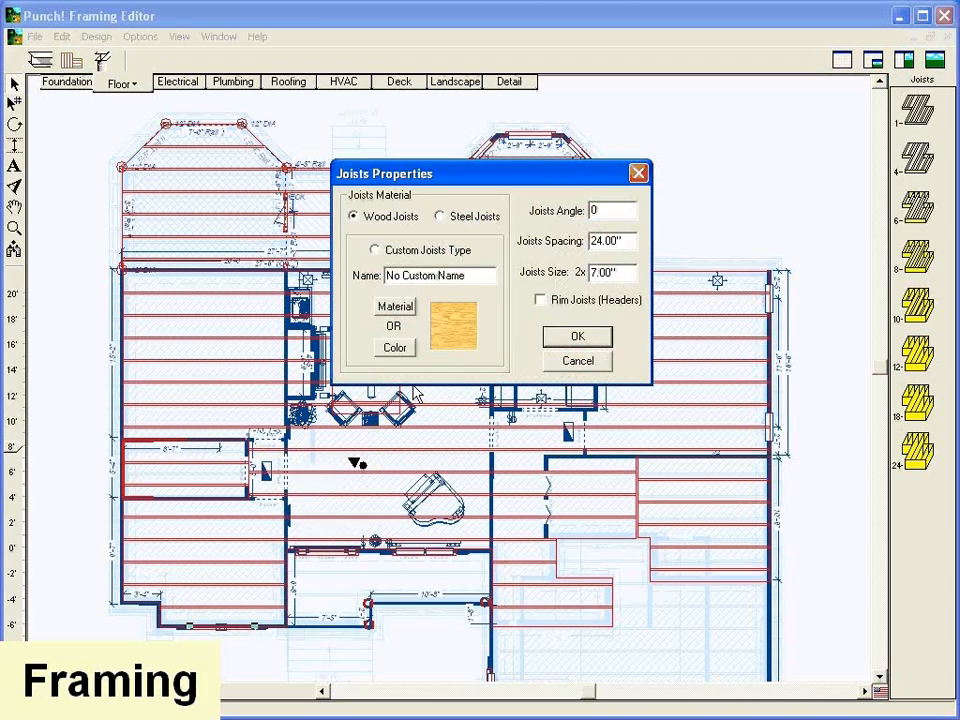
{"action": "left_click", "coordinate": [577, 336]}
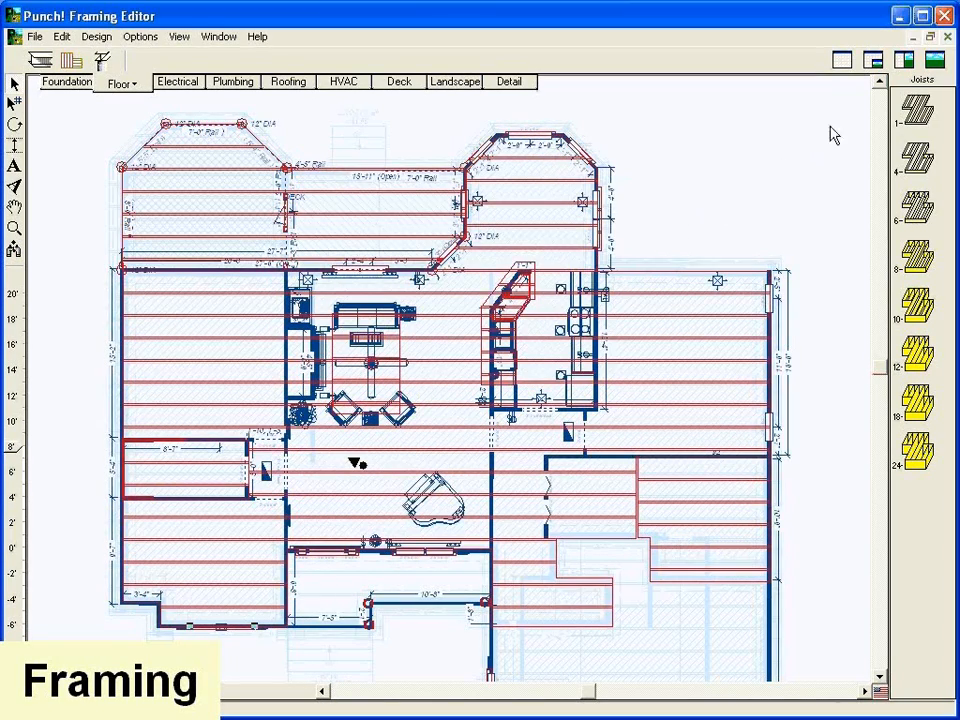